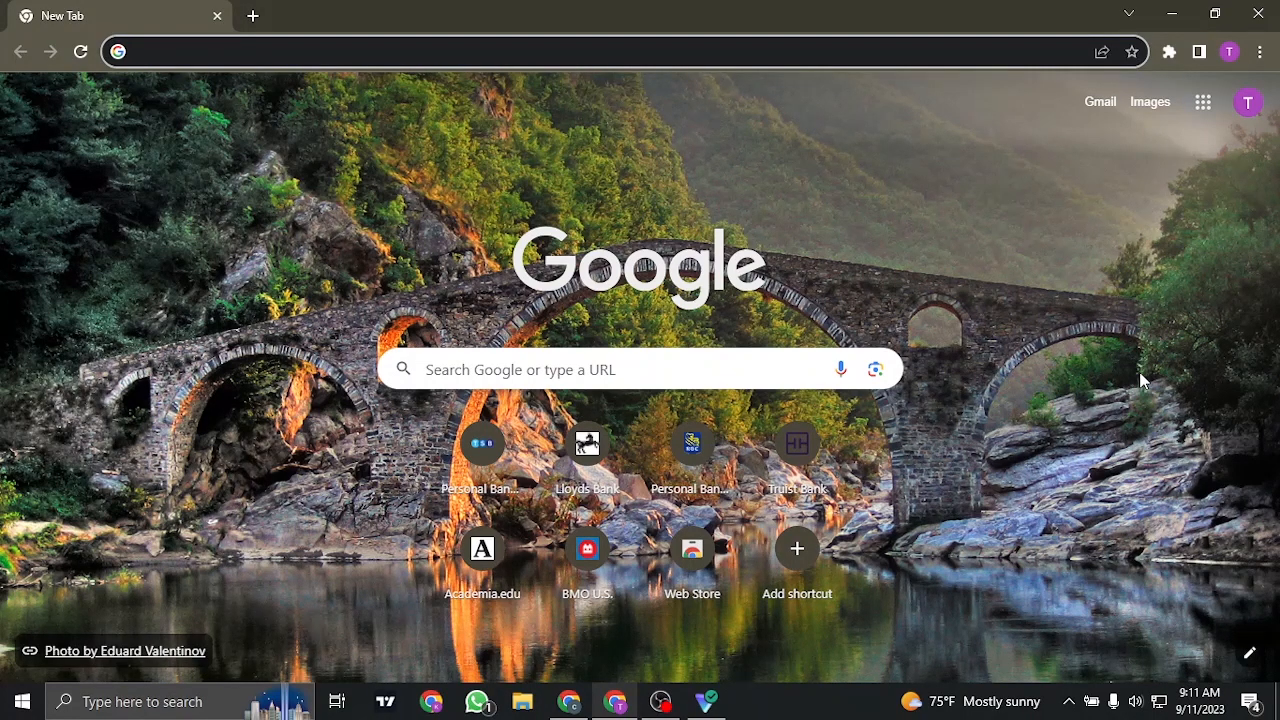
- Go to bmo.com and load the BMO U.S. personal banking homepage
type("bmo.com")
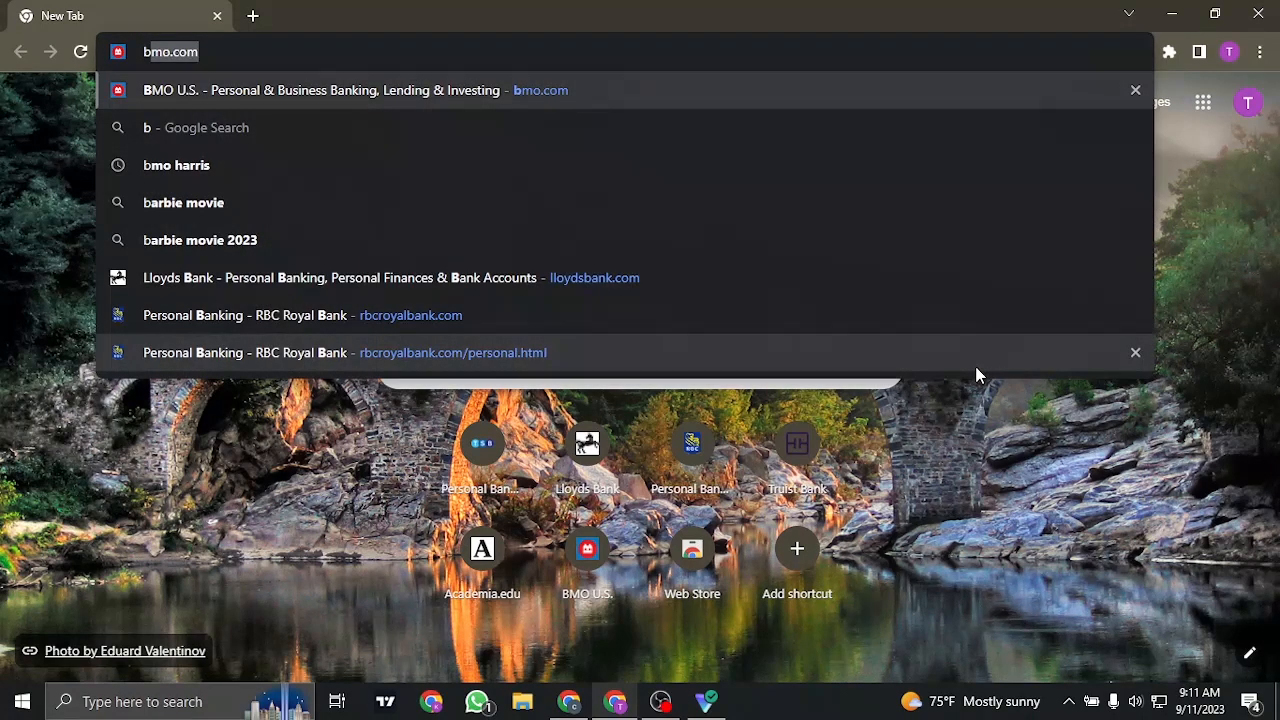
left_click(330, 90)
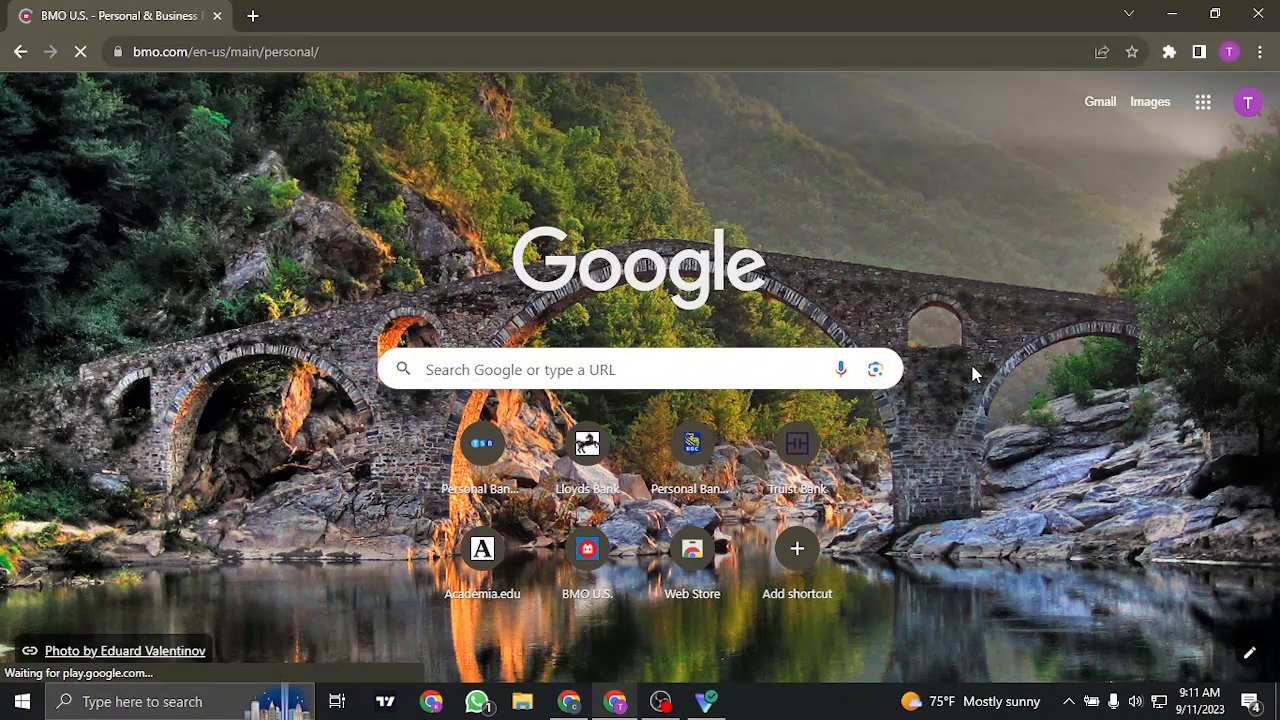
left_click(588, 548)
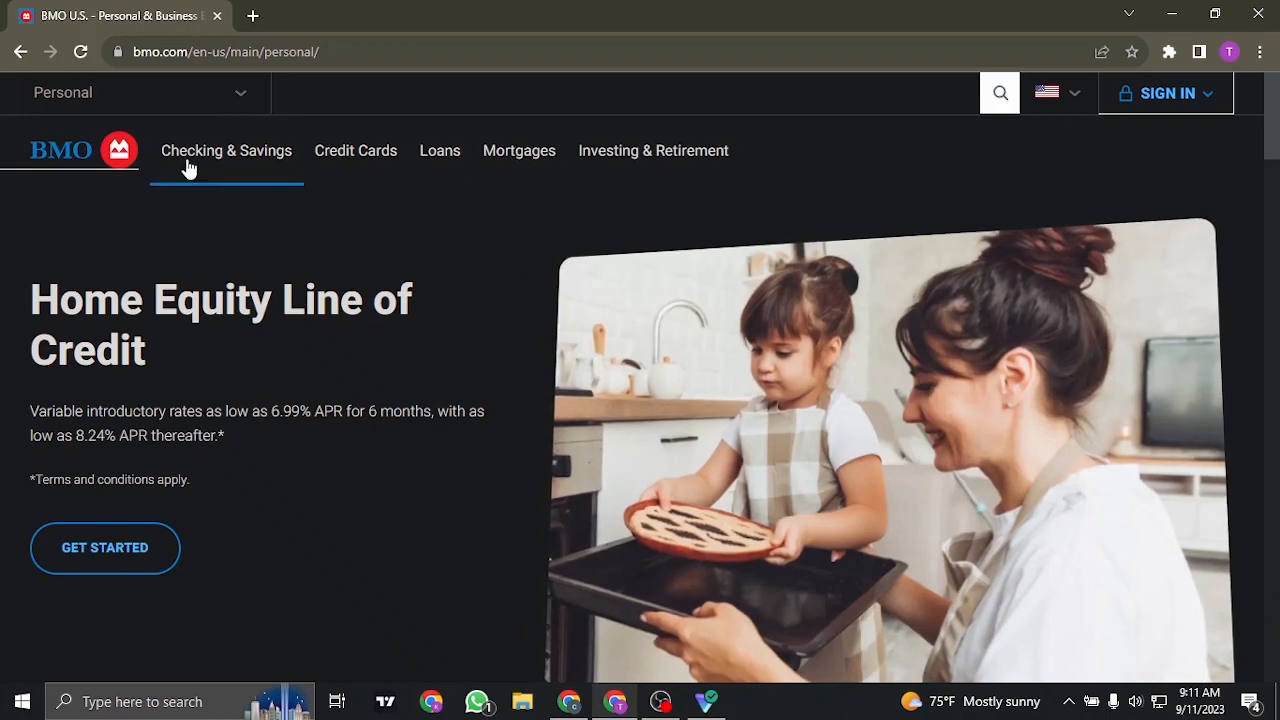
mouse_move(440, 150)
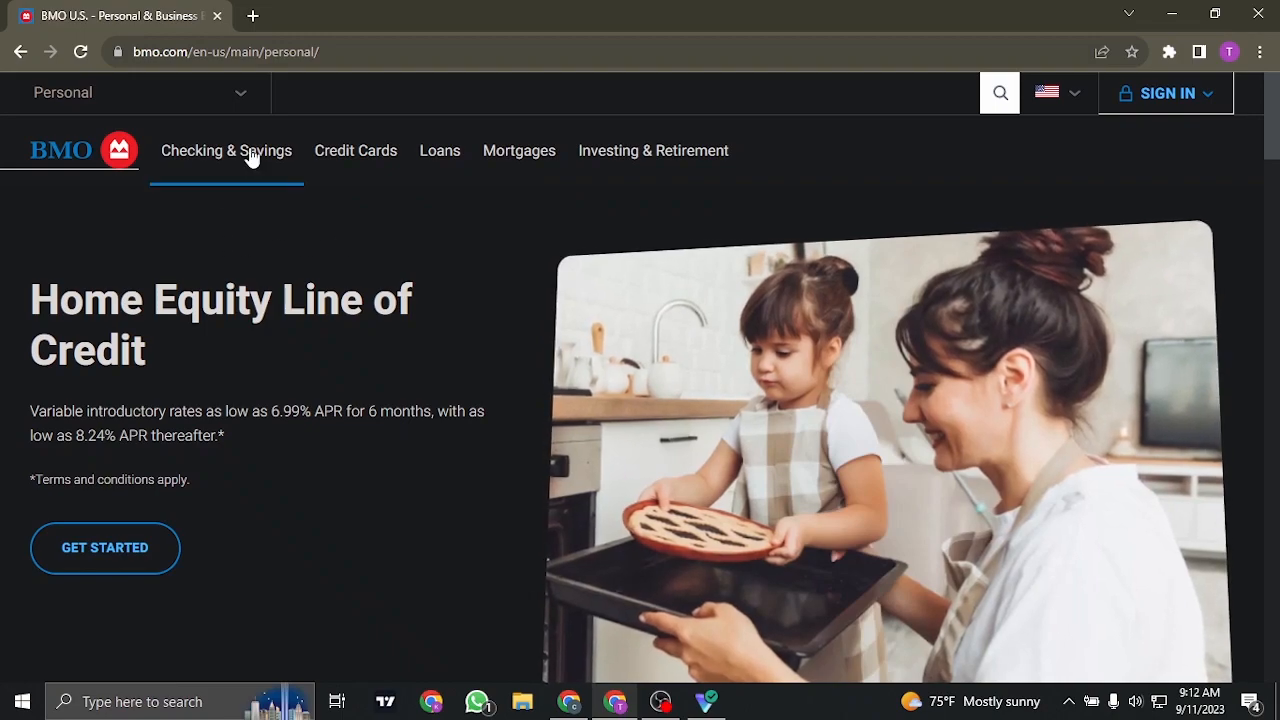
- From the Checking & Savings menu, choose the Savings Builder account page
left_click(226, 150)
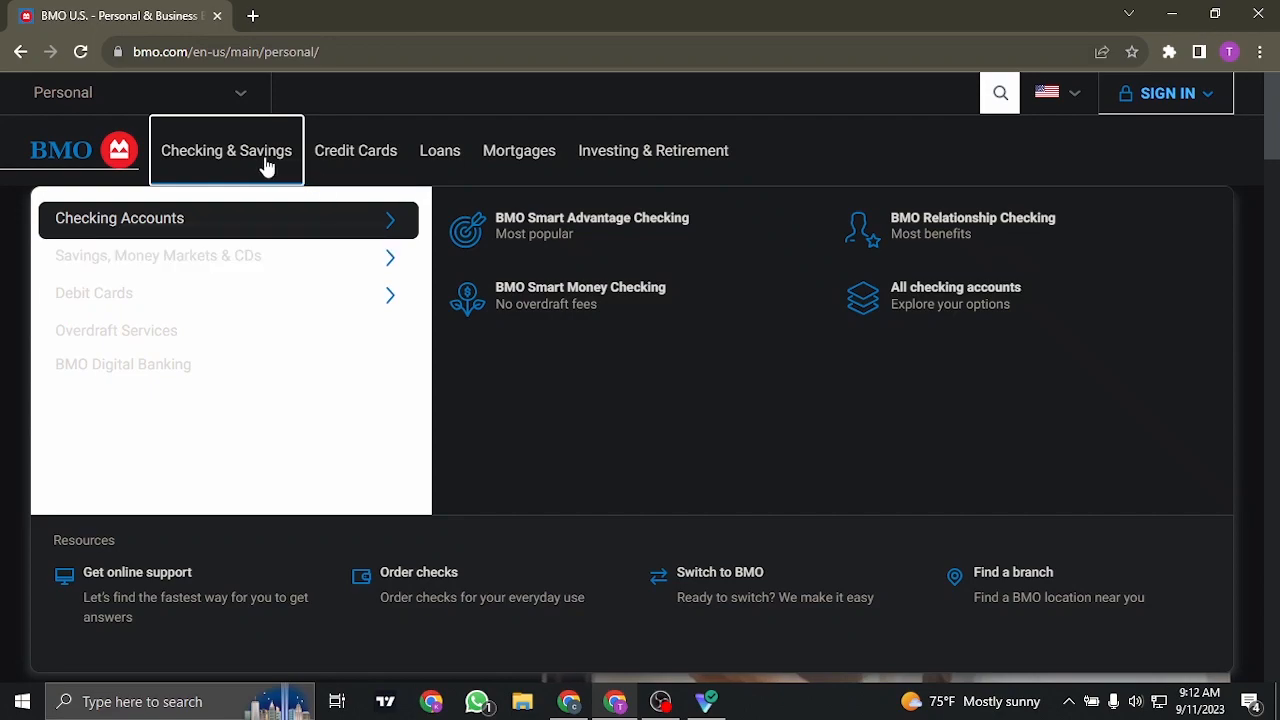
mouse_move(324, 258)
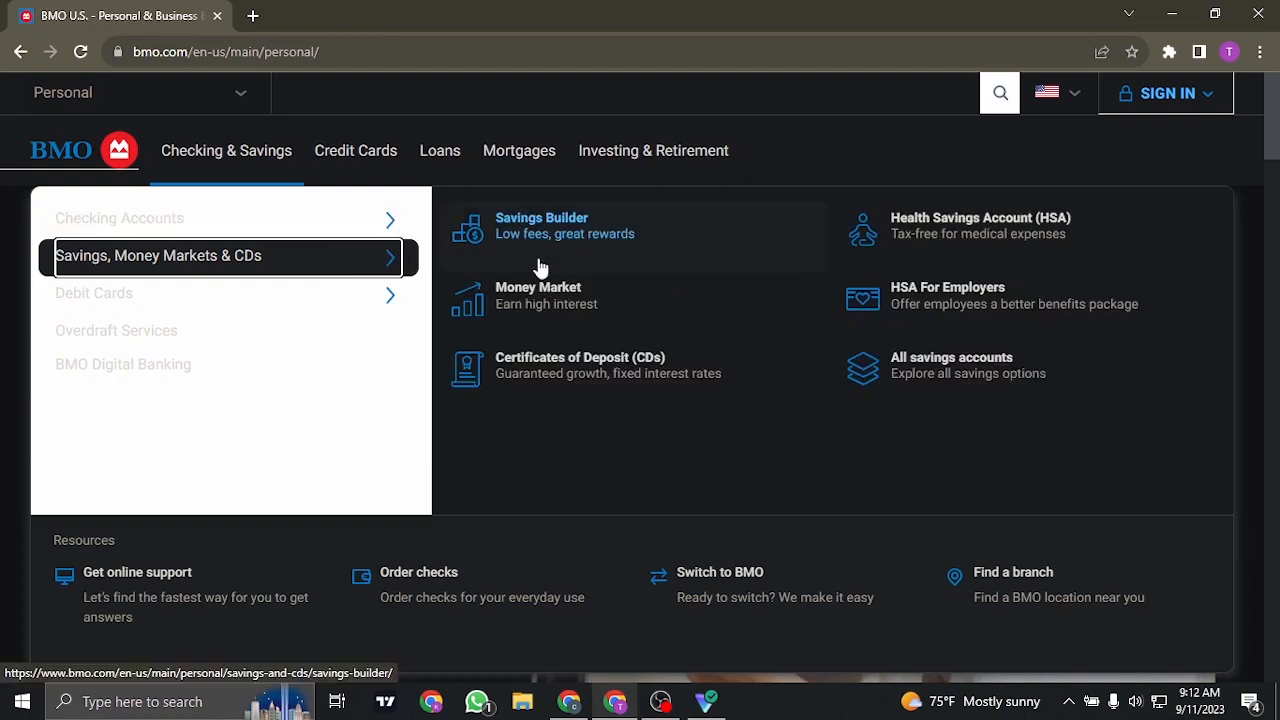
left_click(540, 216)
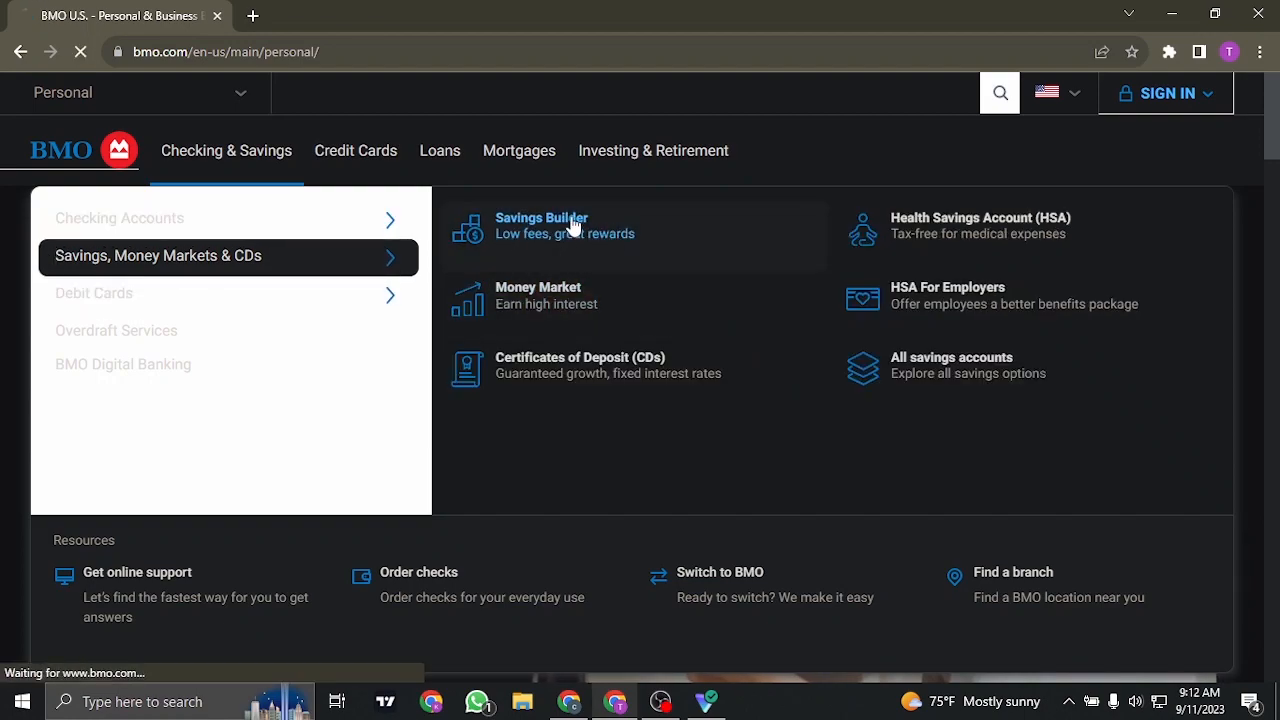
- Start the Savings Builder online application with Open Now
left_click(540, 218)
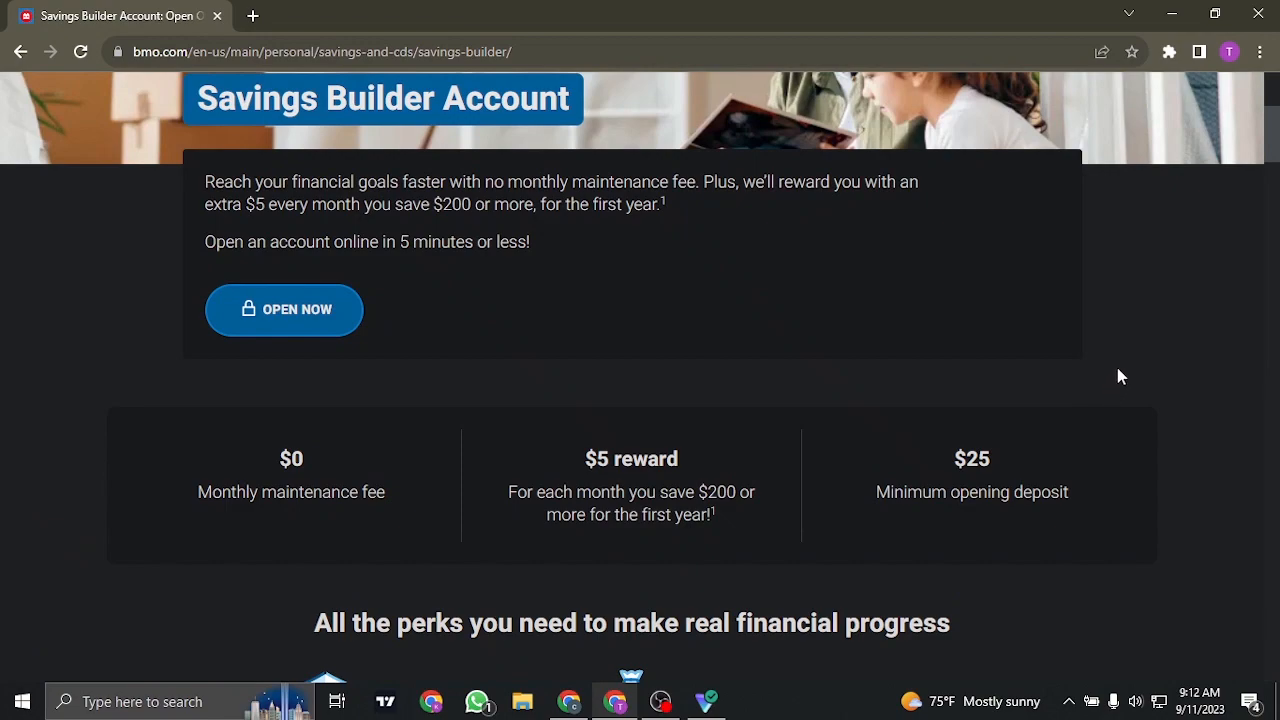
mouse_move(416, 240)
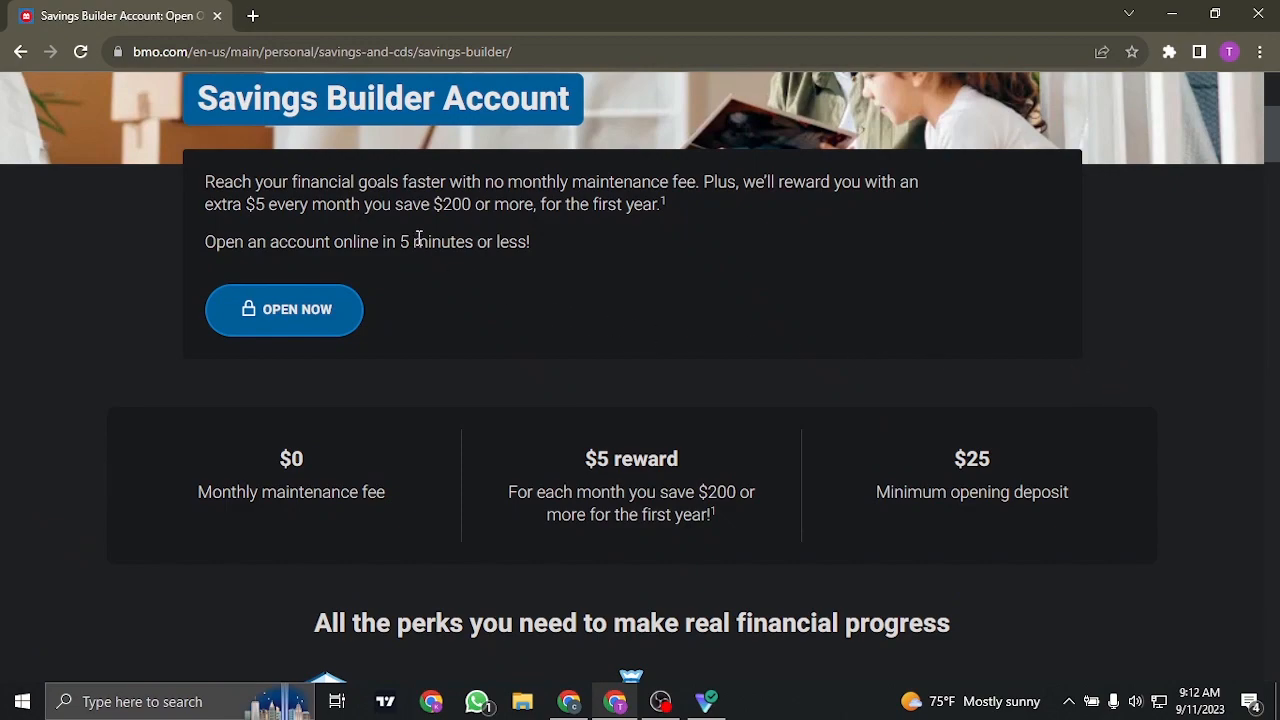
mouse_move(792, 380)
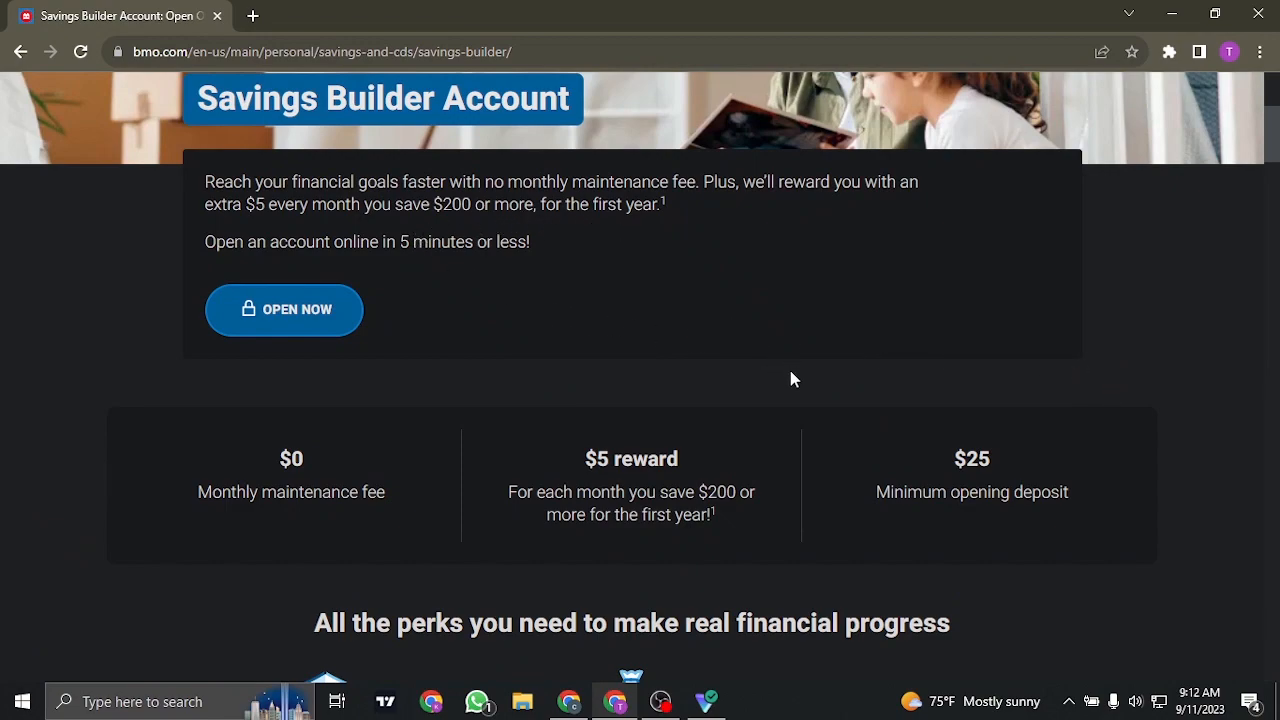
mouse_move(510, 374)
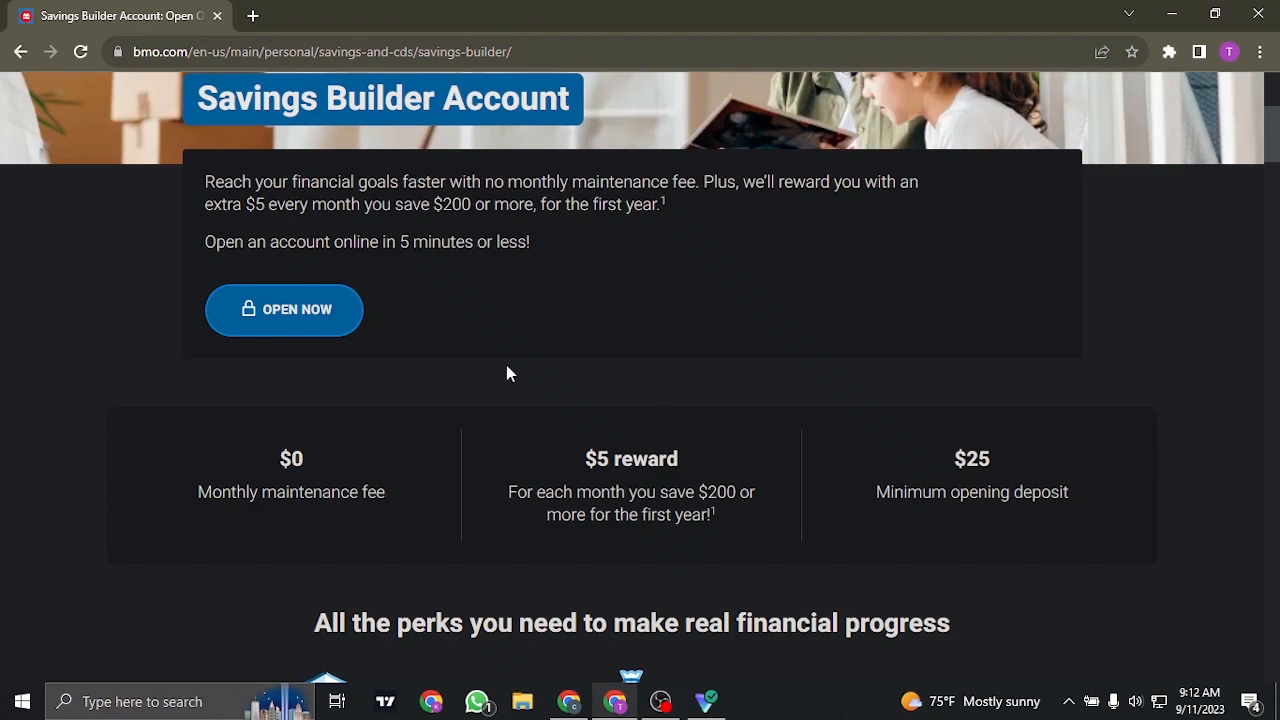
left_click(296, 308)
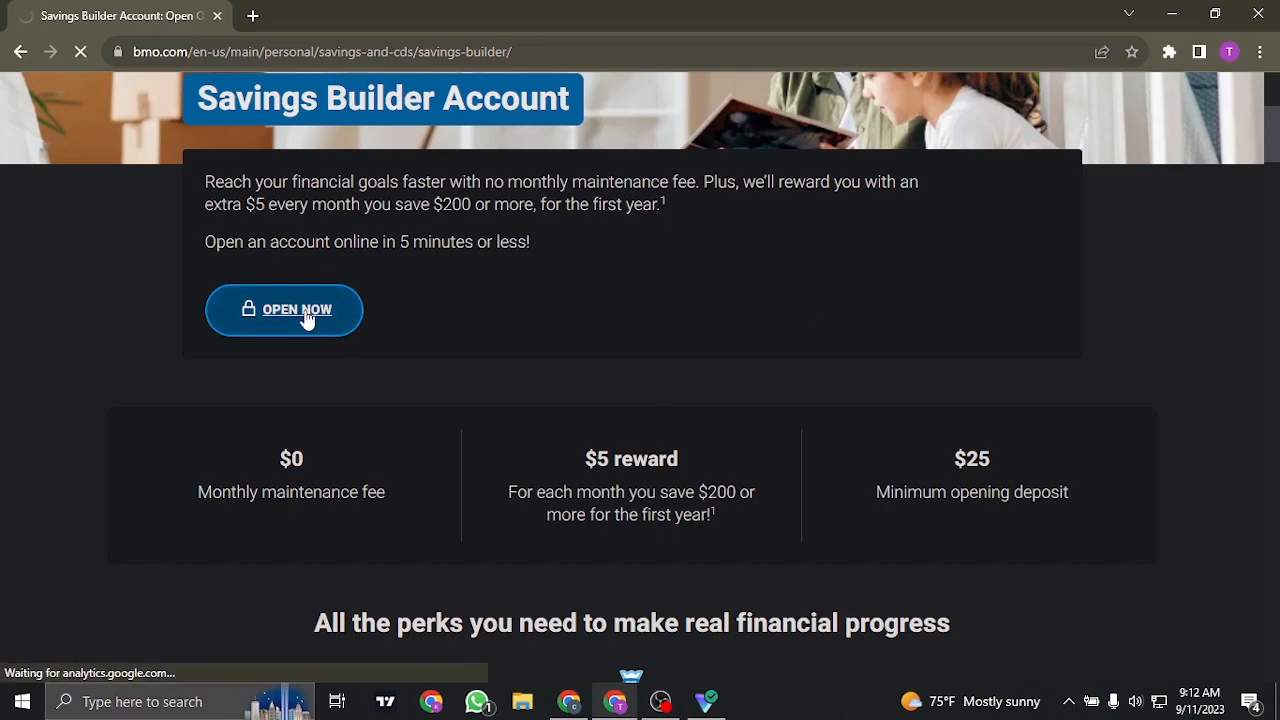
- Look over the application's Contact info fields for name, email, phone and address
left_click(284, 308)
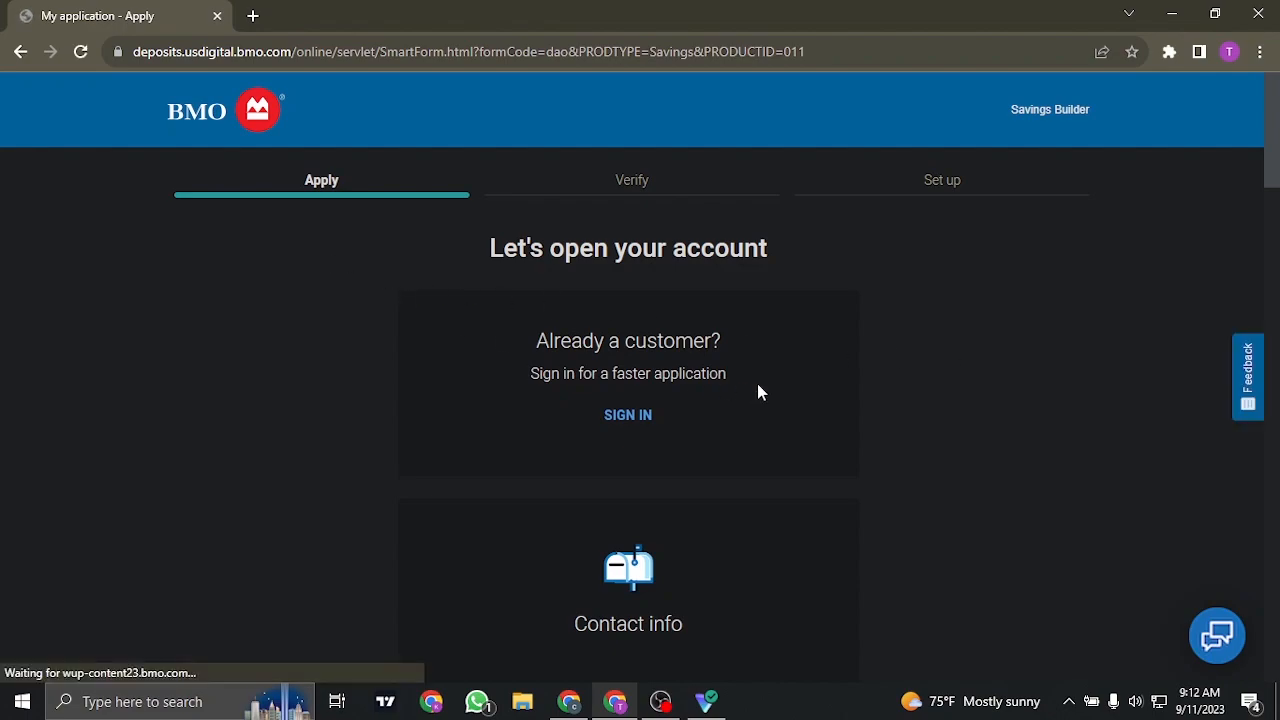
scroll("down", 3)
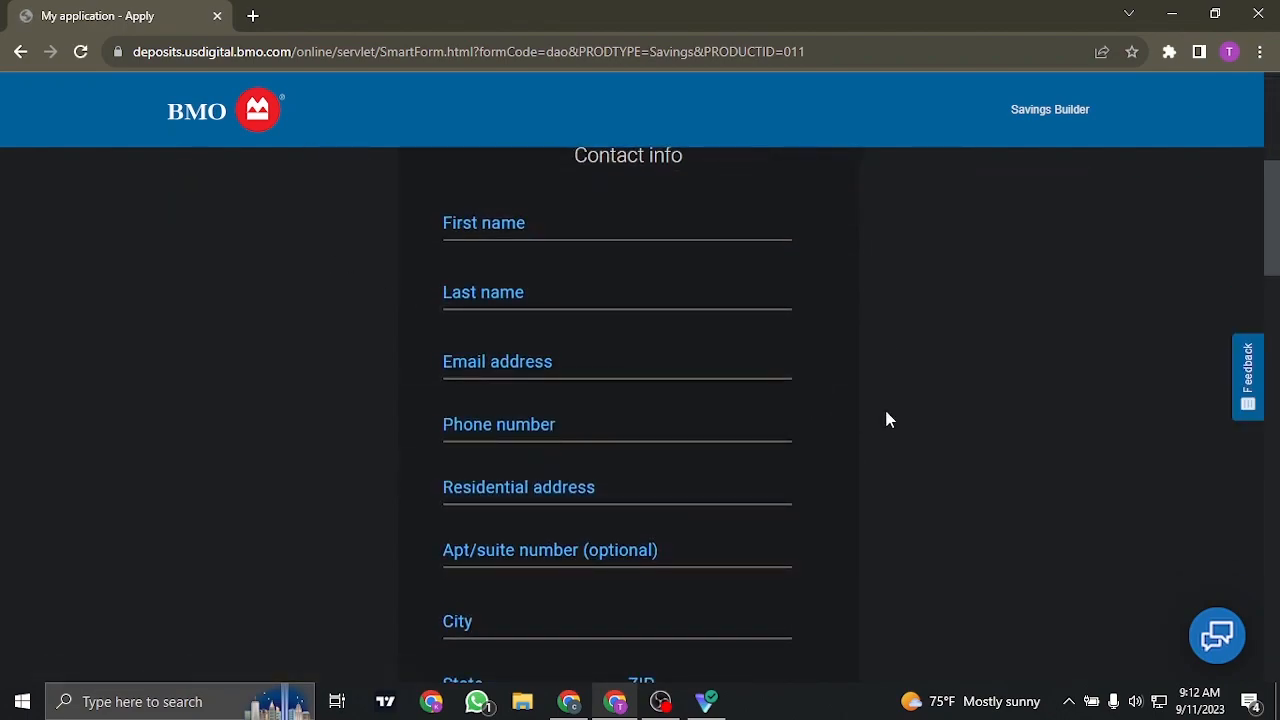
mouse_move(856, 390)
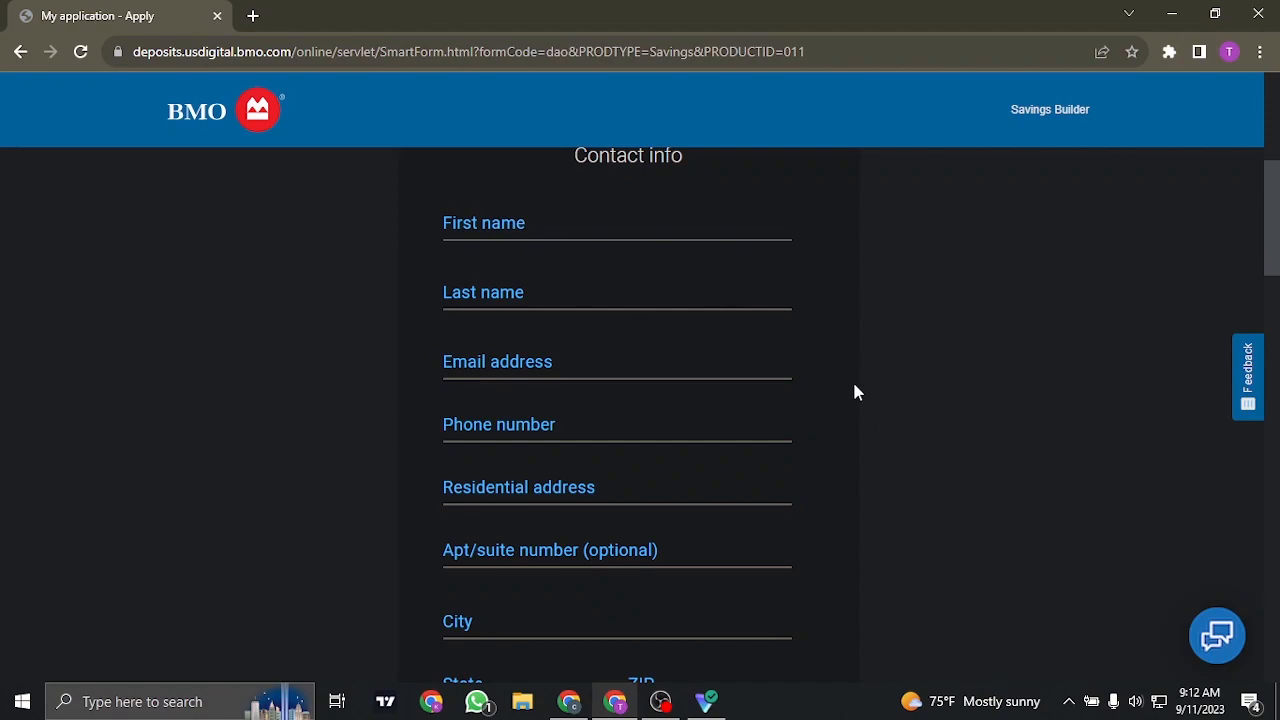
scroll("down", 3)
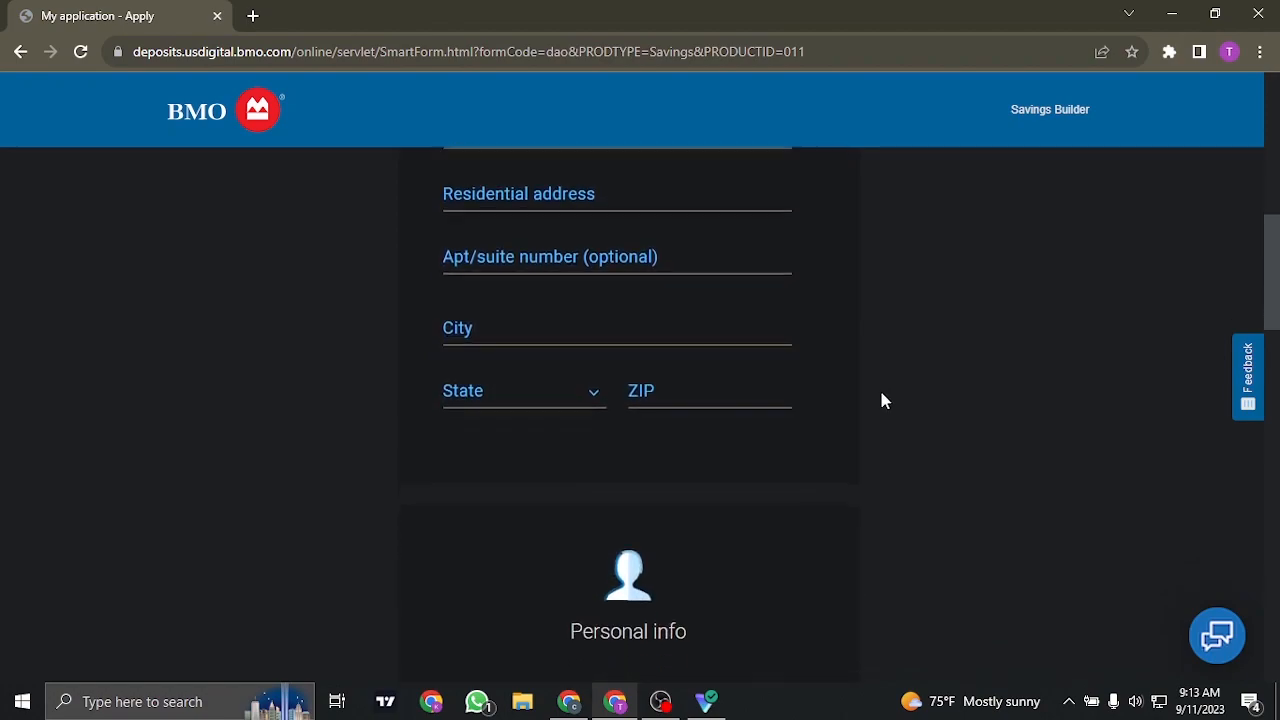
scroll("down", 3)
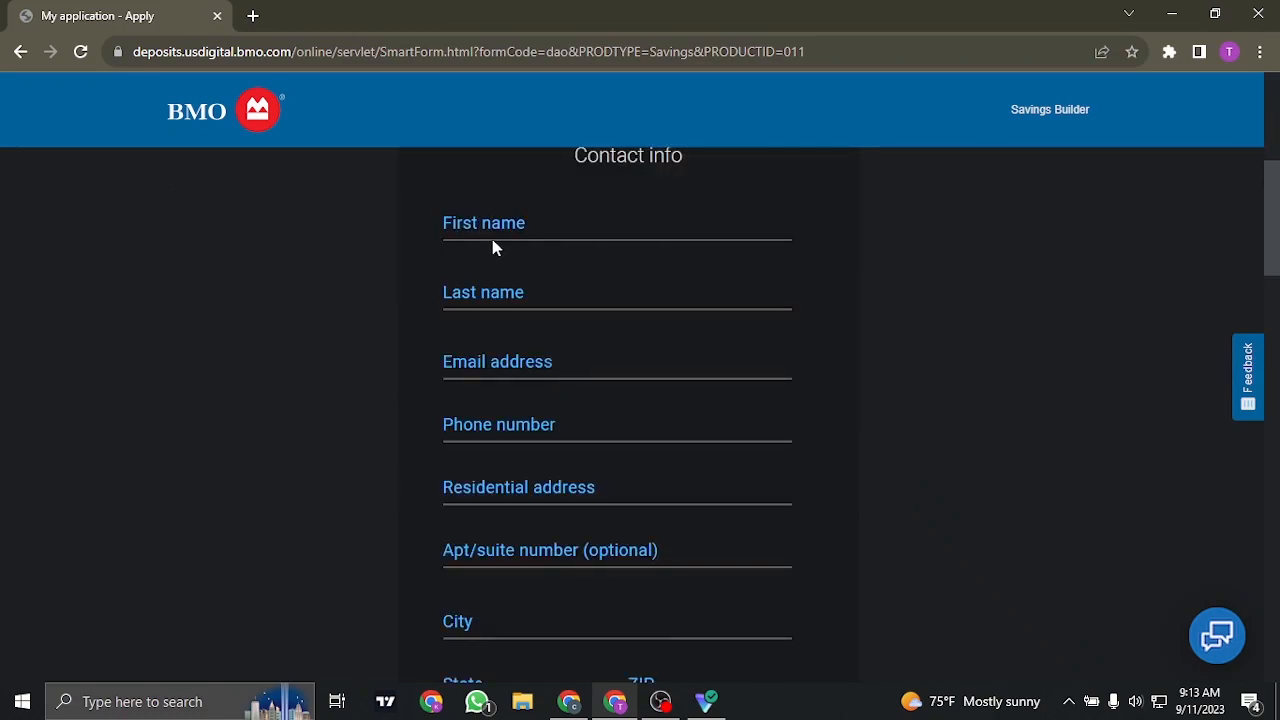
mouse_move(656, 418)
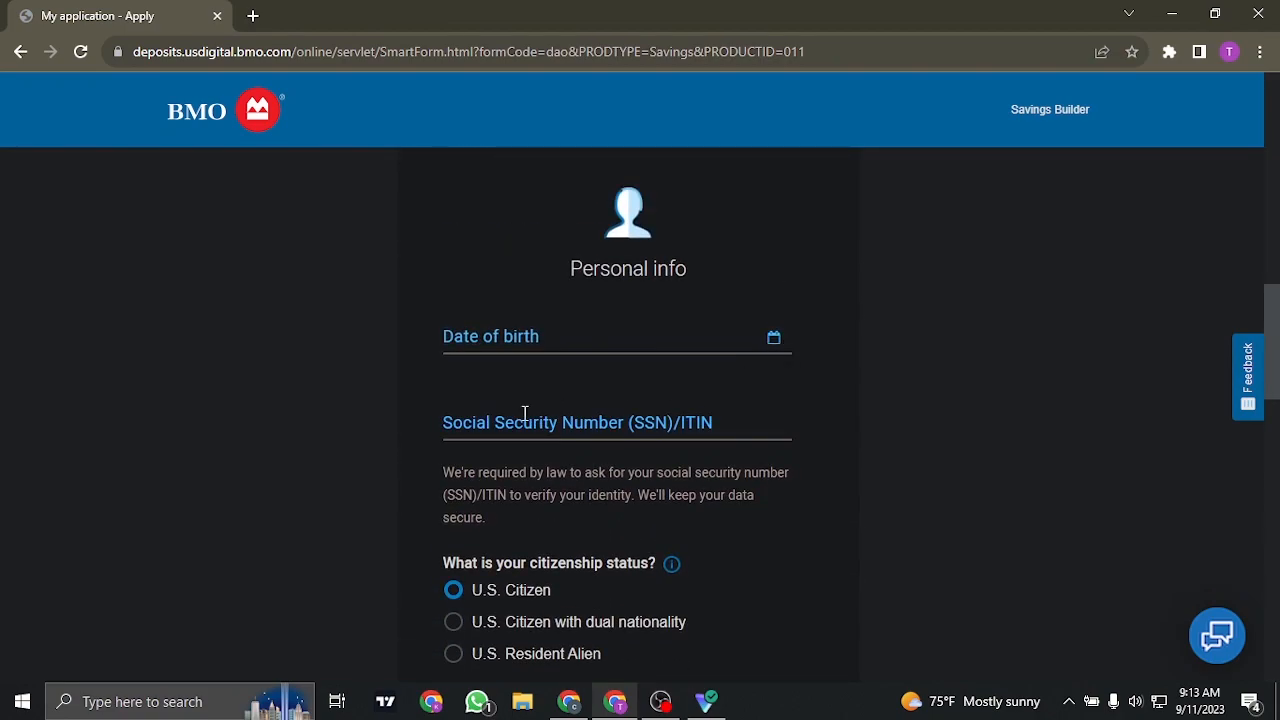
mouse_move(750, 408)
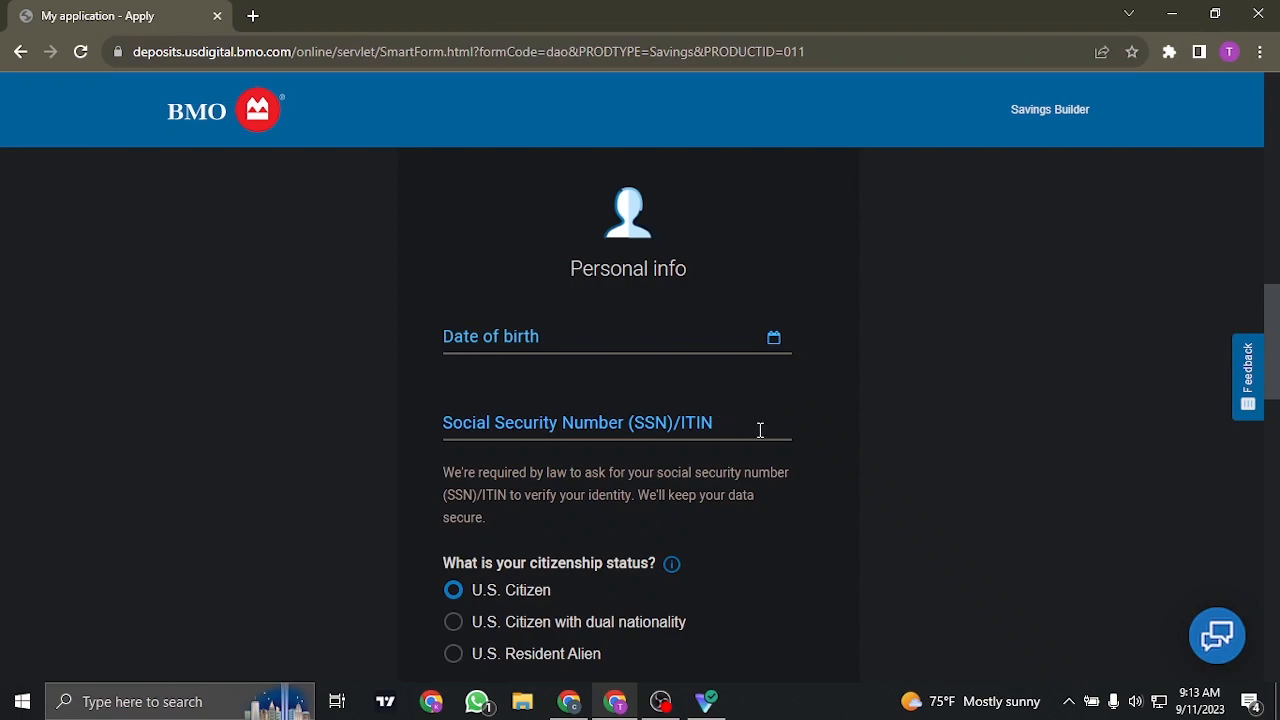
- Reach the 'Individual or joint account?' choice with the Individual tile checked
scroll("down", 3)
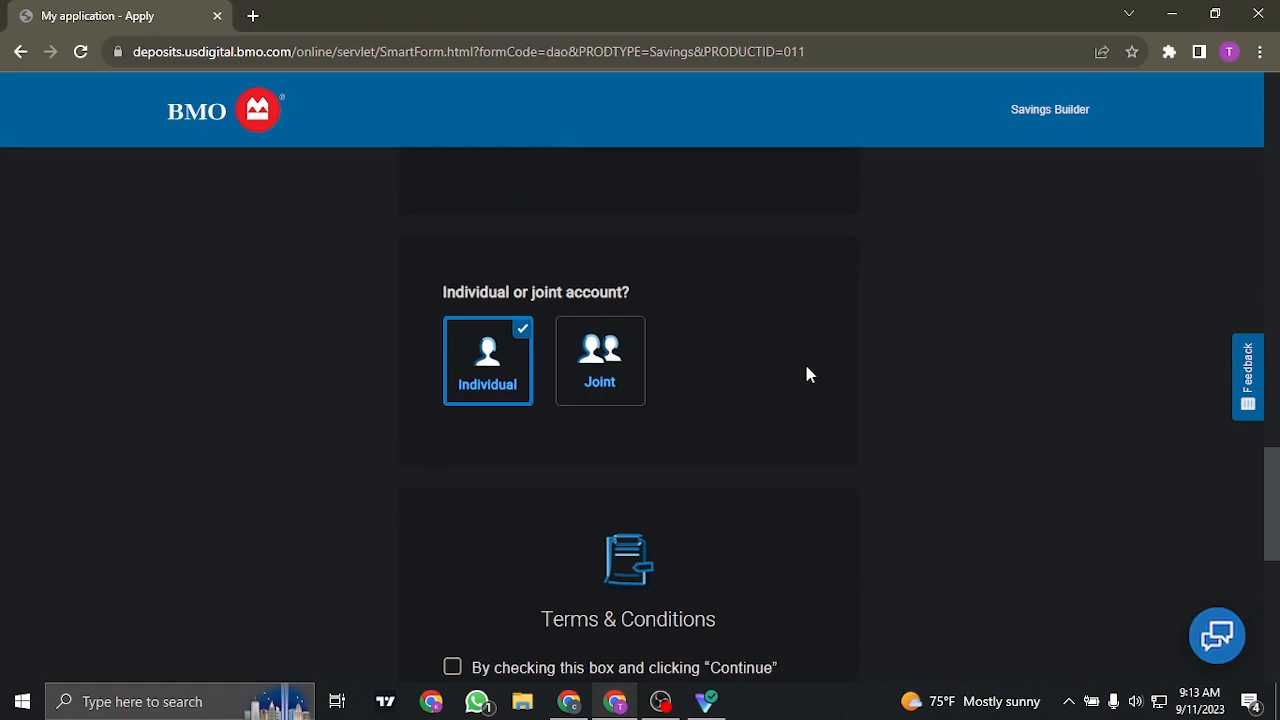
mouse_move(512, 380)
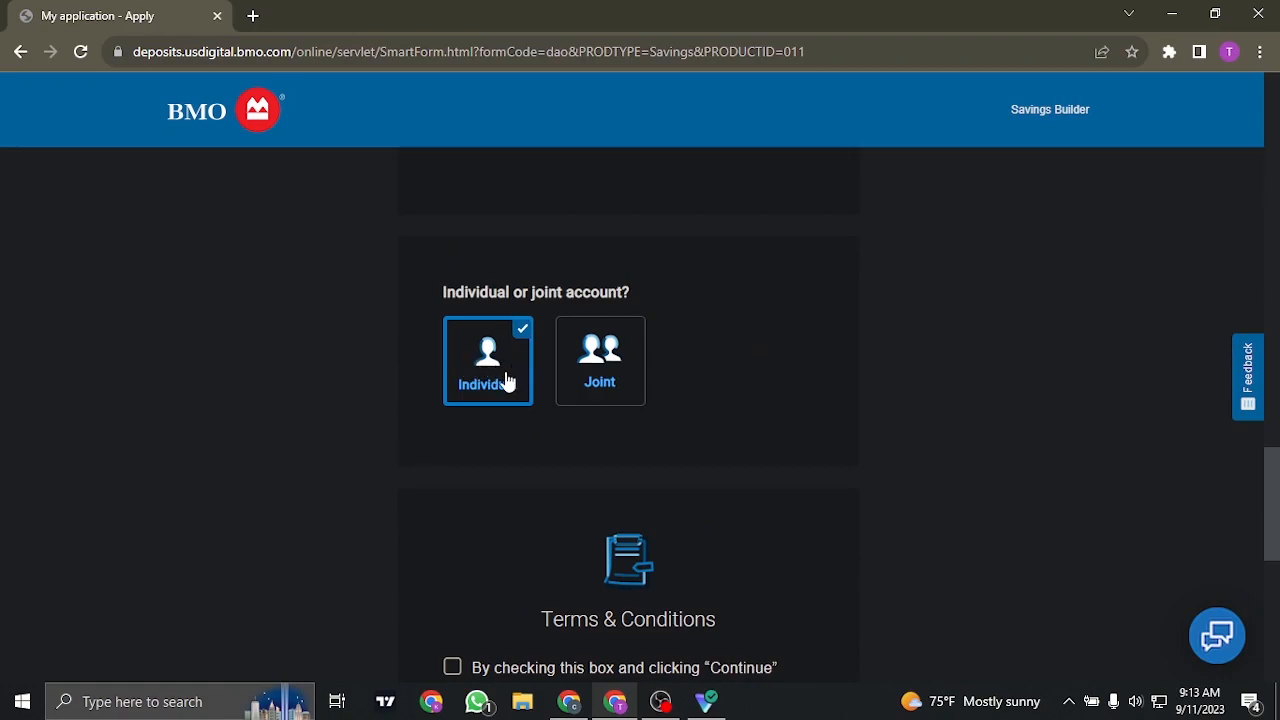
- Tick the Terms & Conditions agreement checkbox on the application
scroll("down", 3)
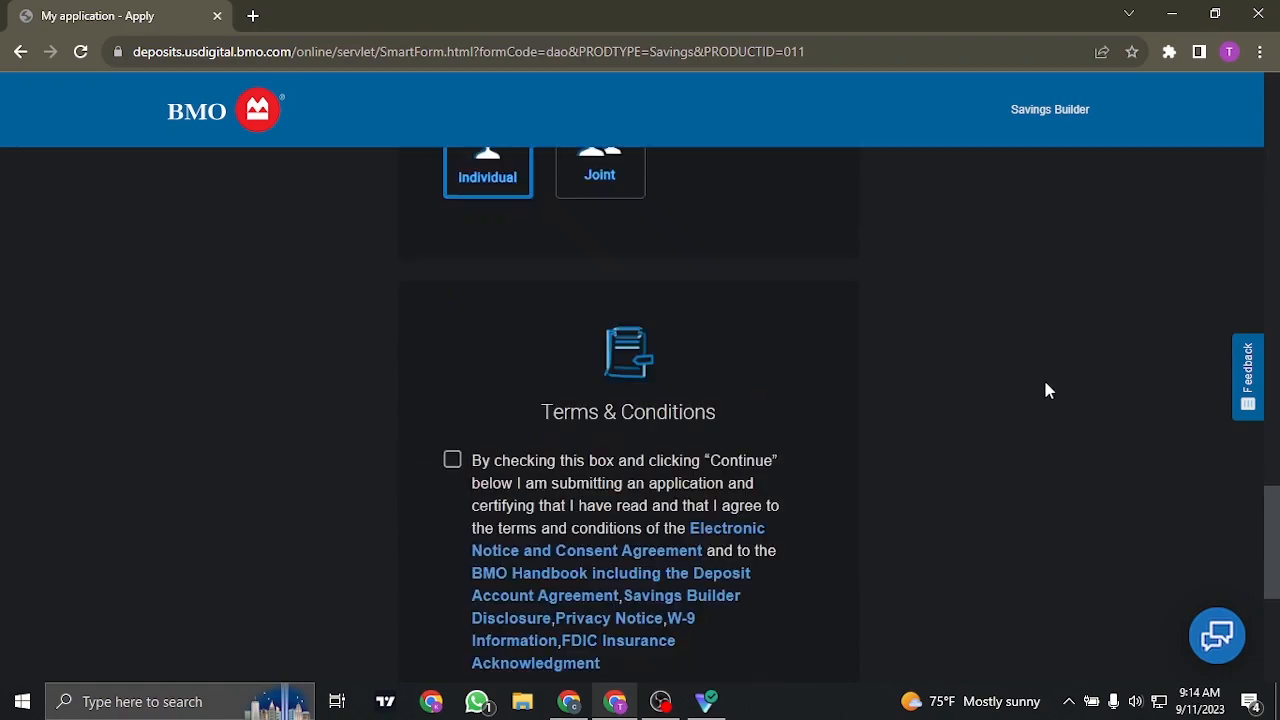
left_click(452, 460)
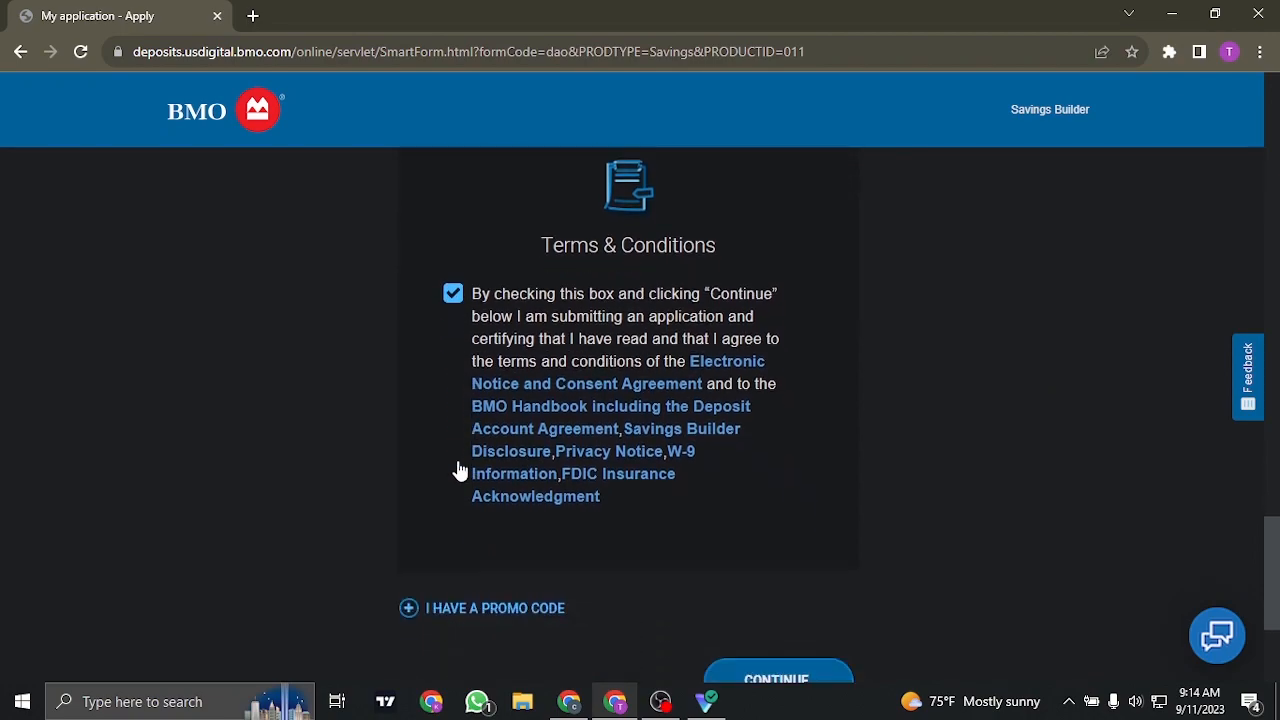
scroll("down", 3)
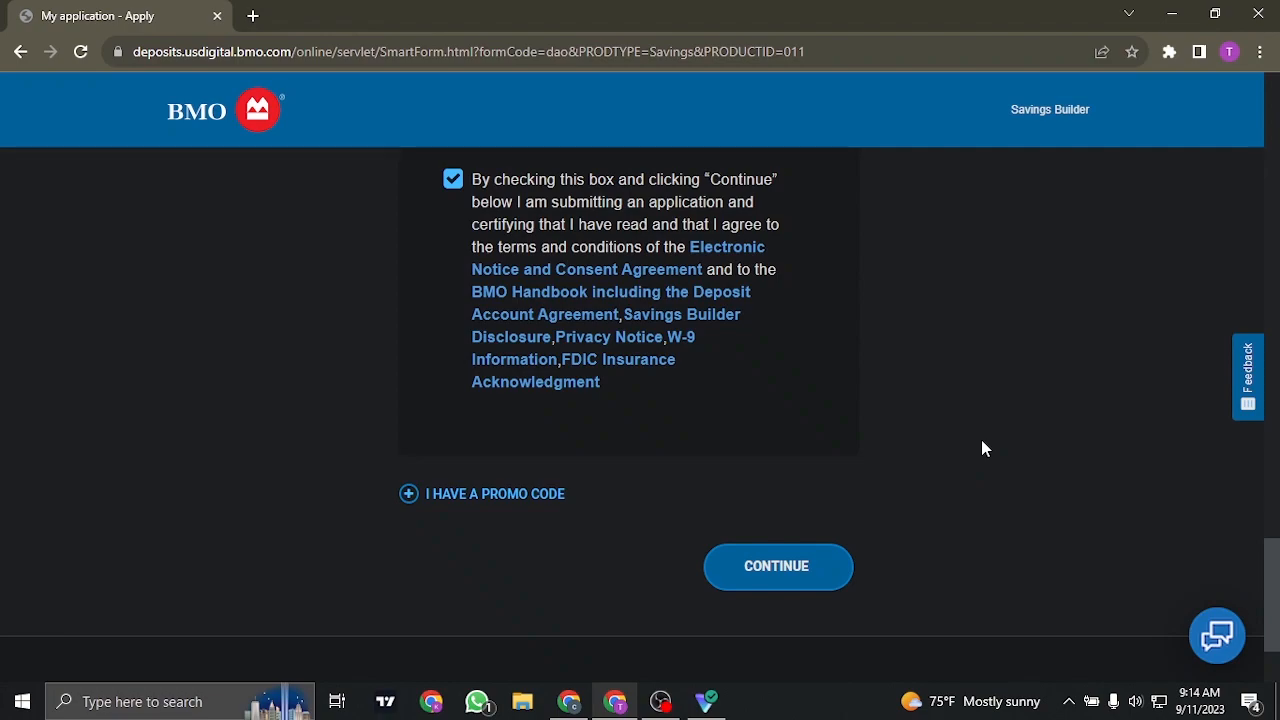
mouse_move(978, 446)
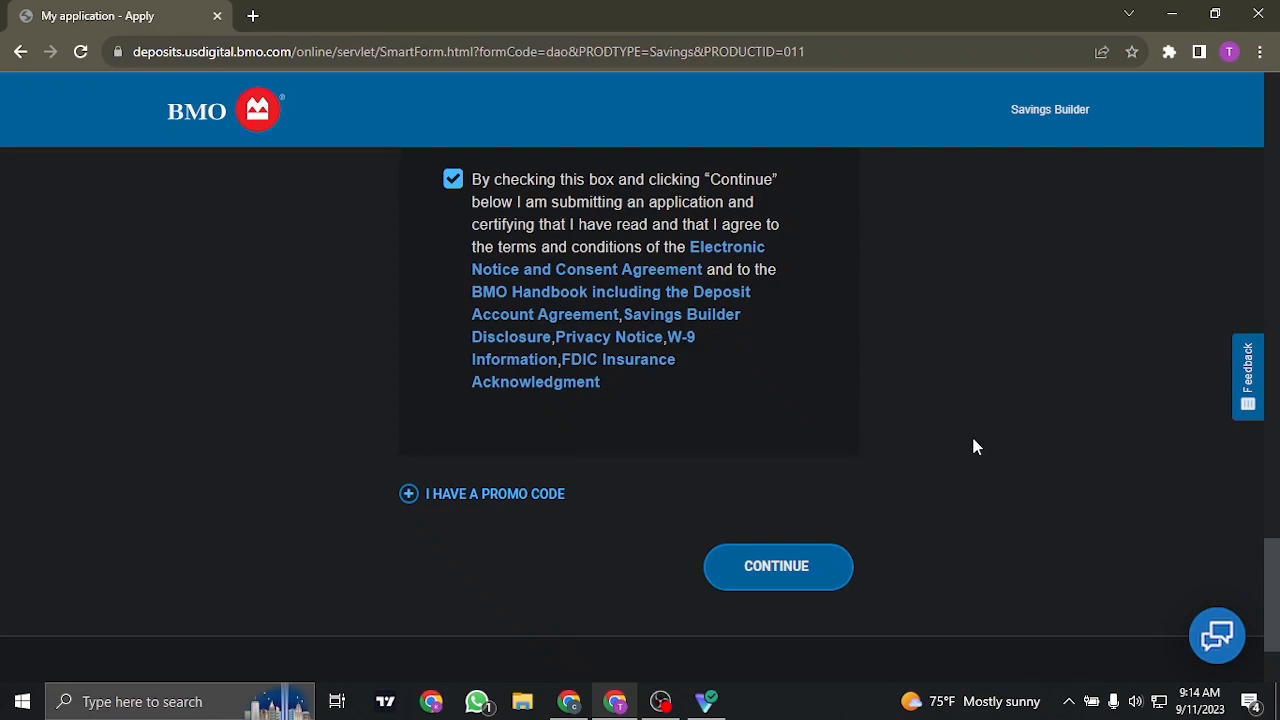
- Review the rest of the form, then start a blank new Chrome tab
left_click(776, 566)
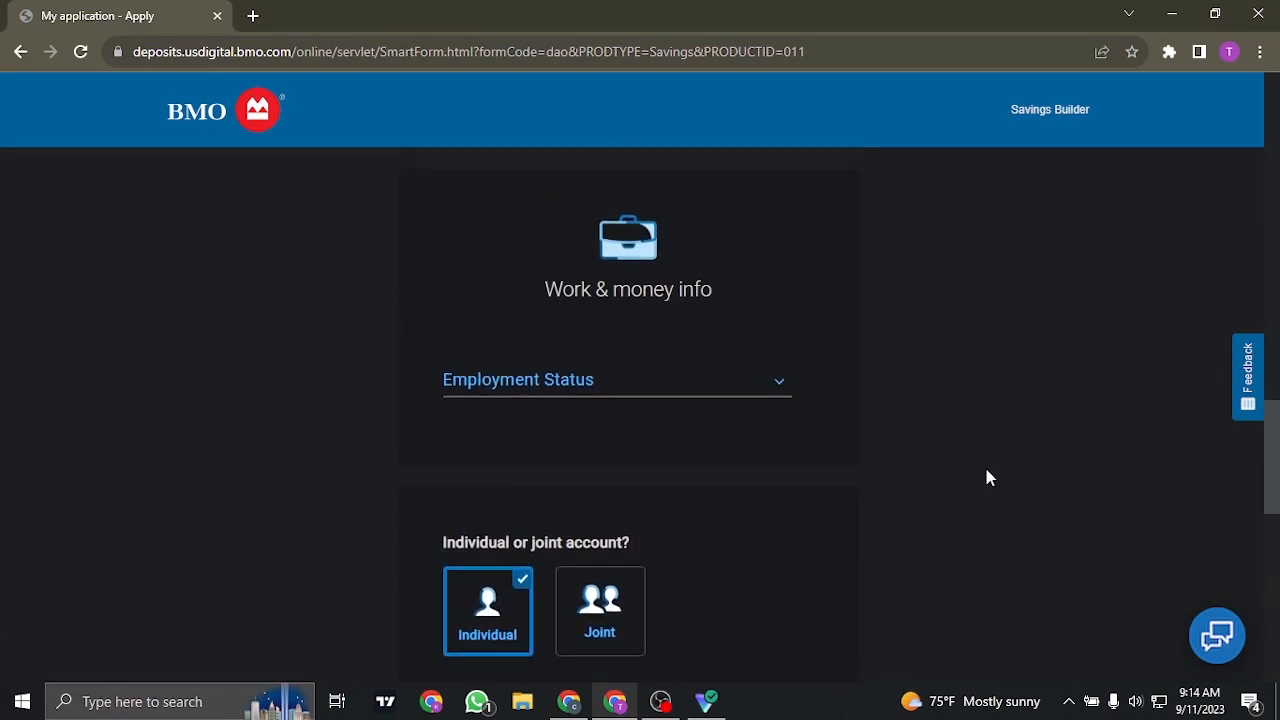
scroll("down", 3)
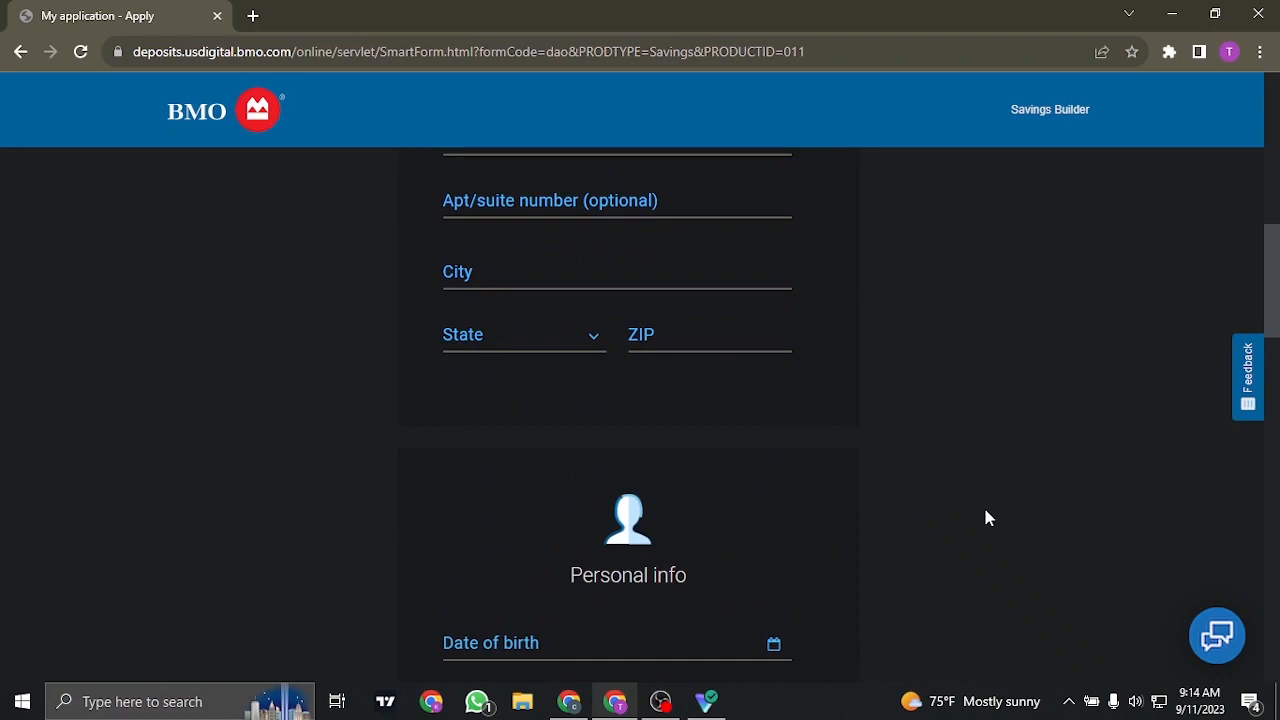
scroll("up", 3)
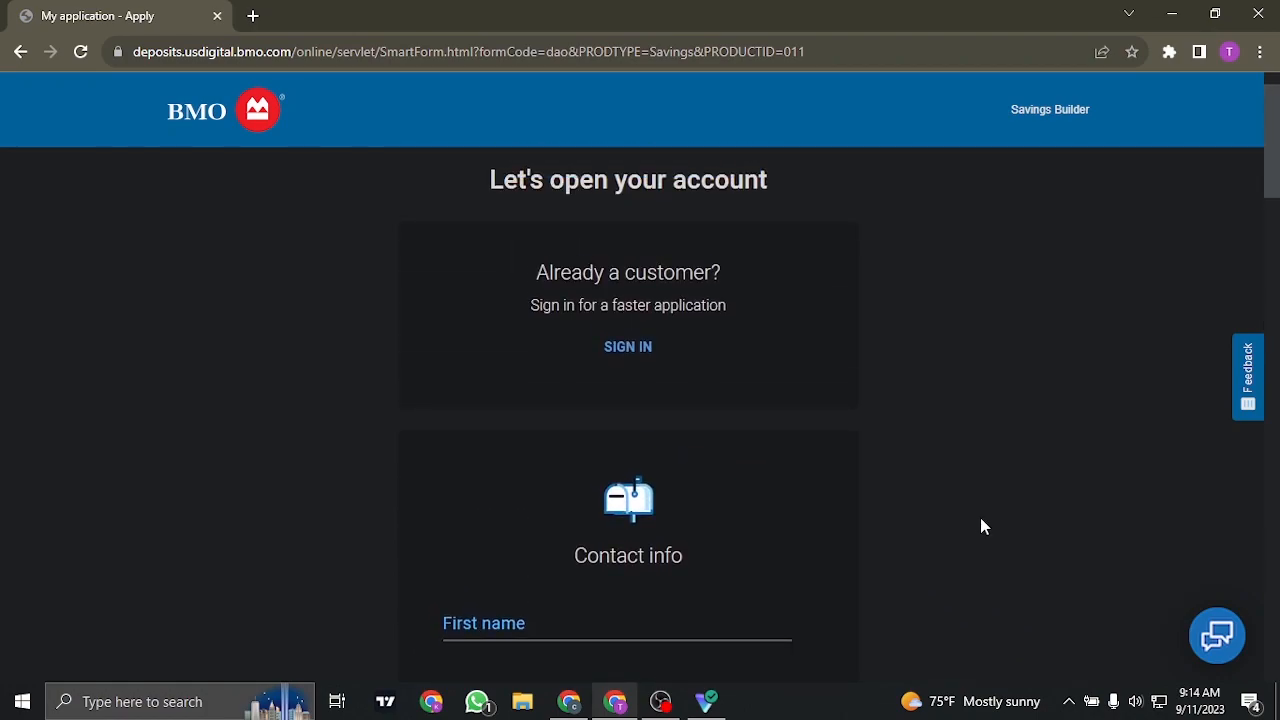
scroll("down", 3)
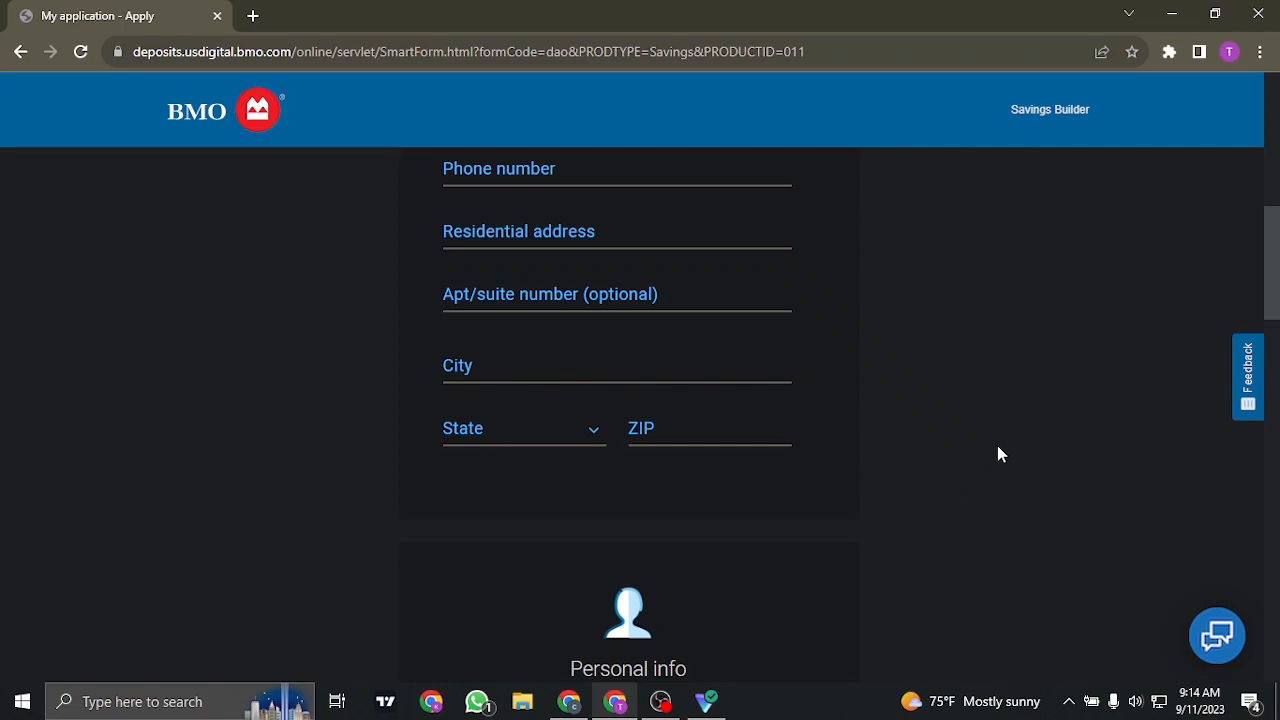
left_click(258, 16)
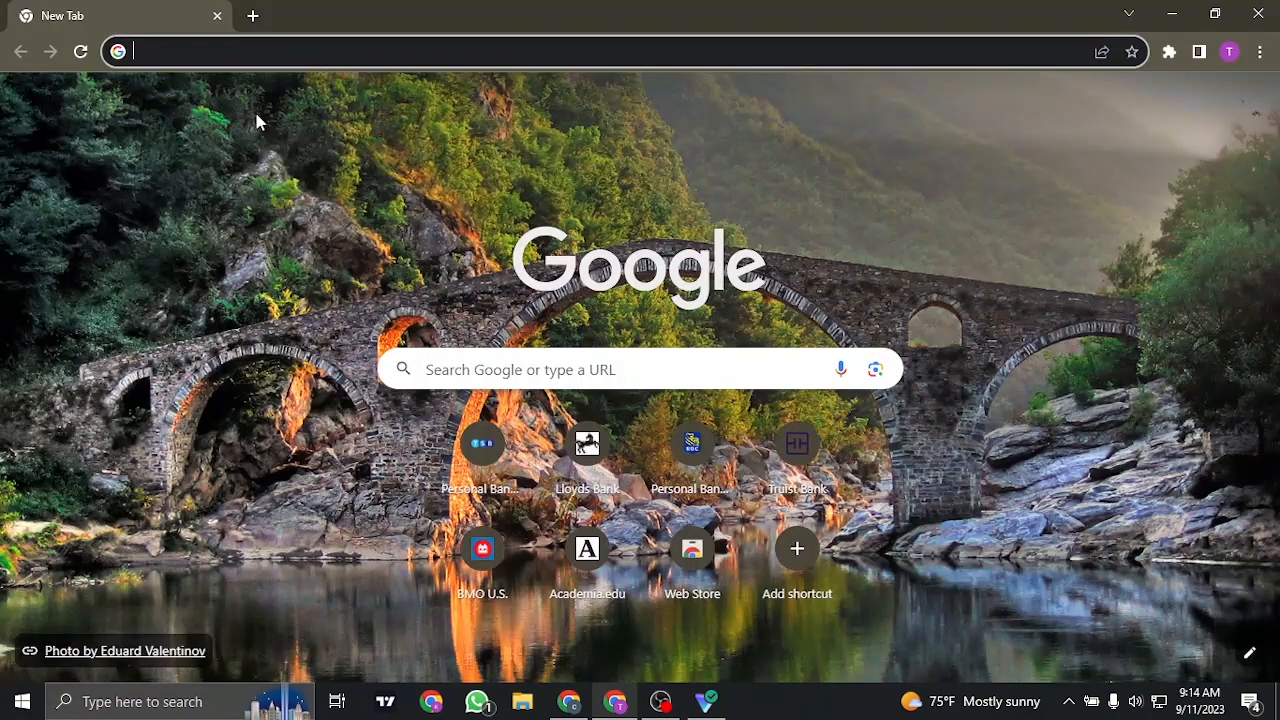